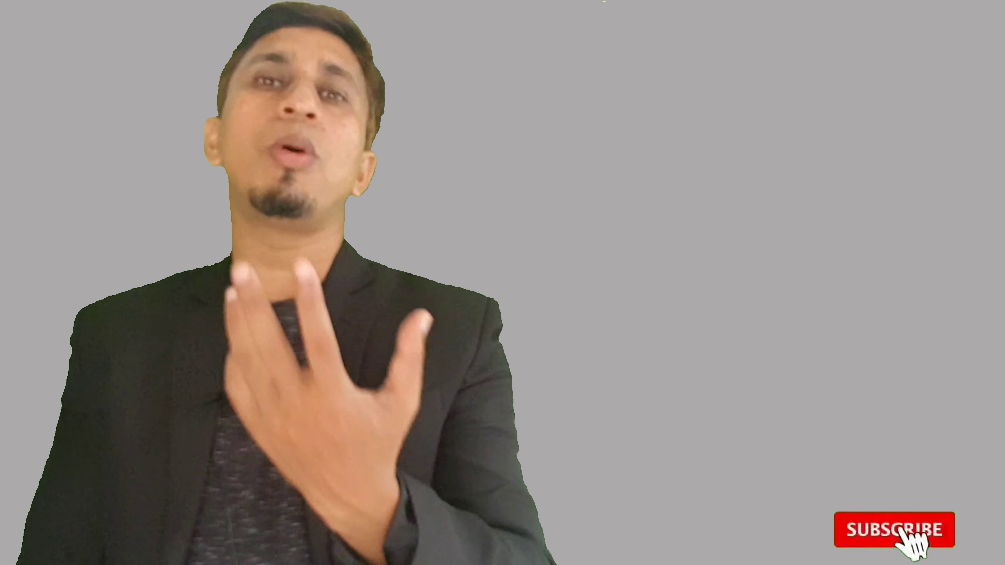
{"action": "left_click", "coordinate": [904, 539]}
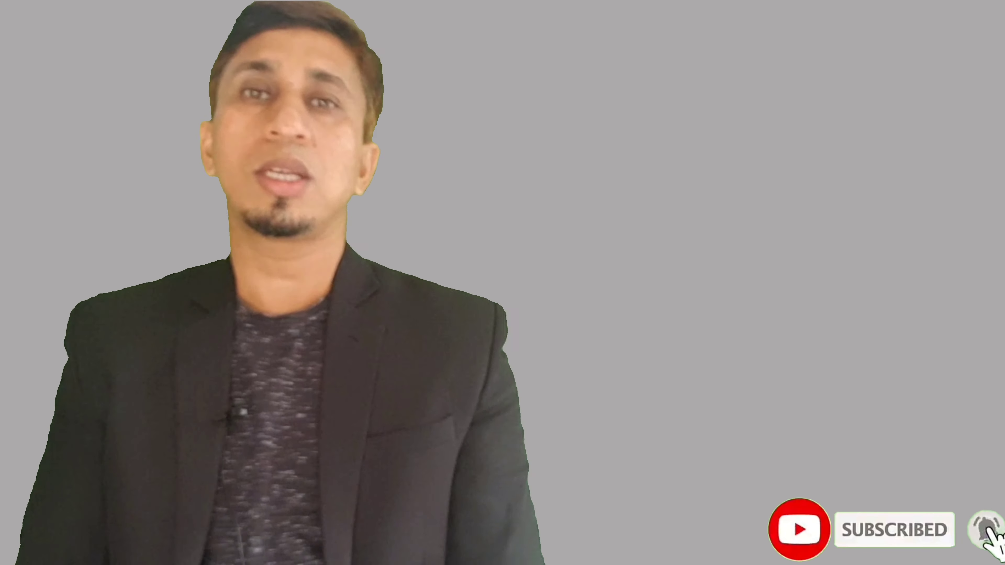